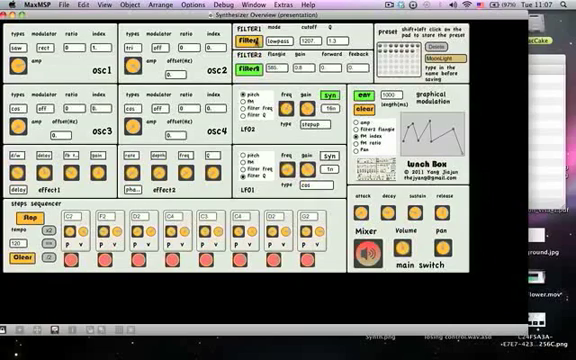
# Step: Redraw the modulation multislider envelope into a multi-peaked curve while the synth runs
pyautogui.click(290, 40)
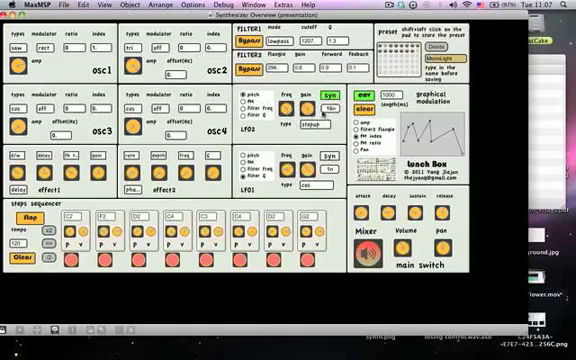
pyautogui.click(312, 124)
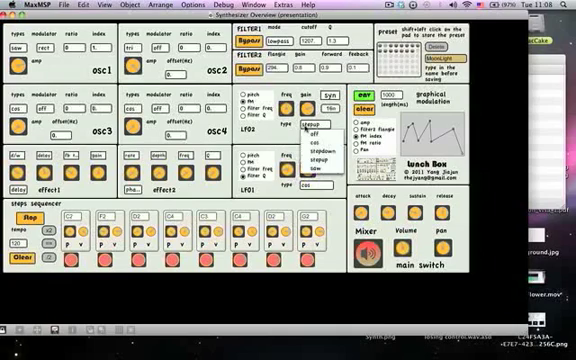
pyautogui.click(312, 124)
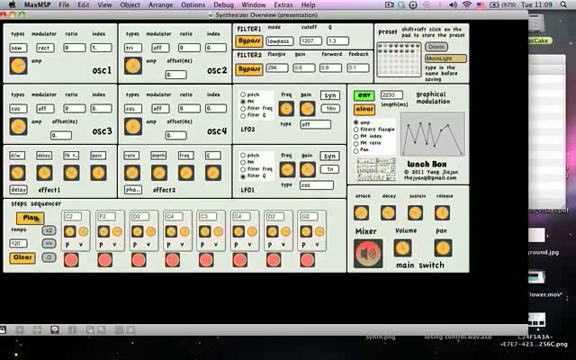
pyautogui.click(28, 222)
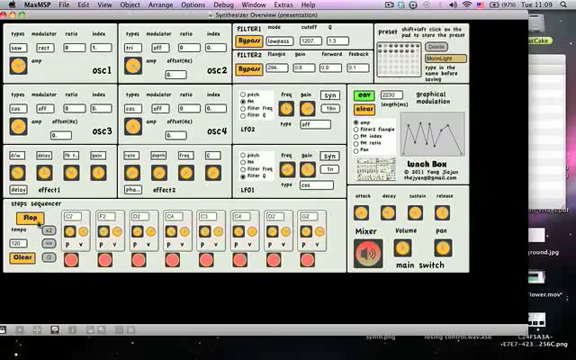